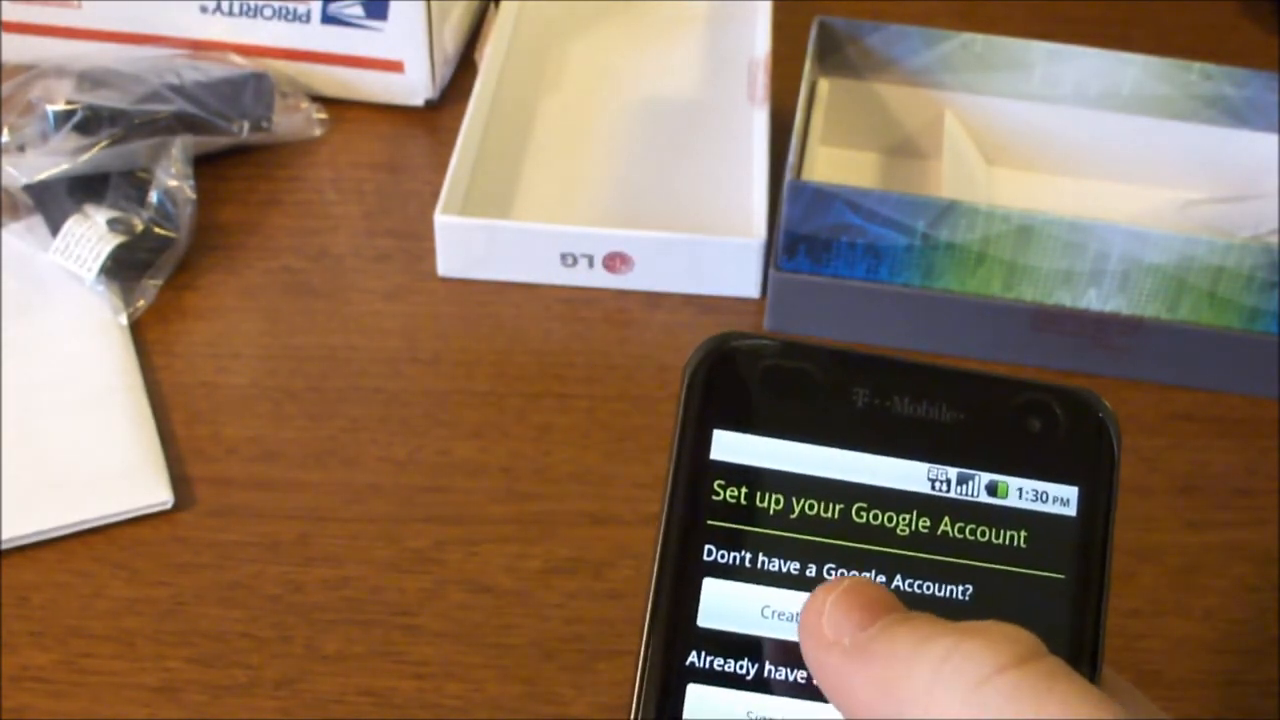
Step: Finish the Google Account setup wizard and show the app drawer with Gmail, Calendar and Email
left_click(790, 614)
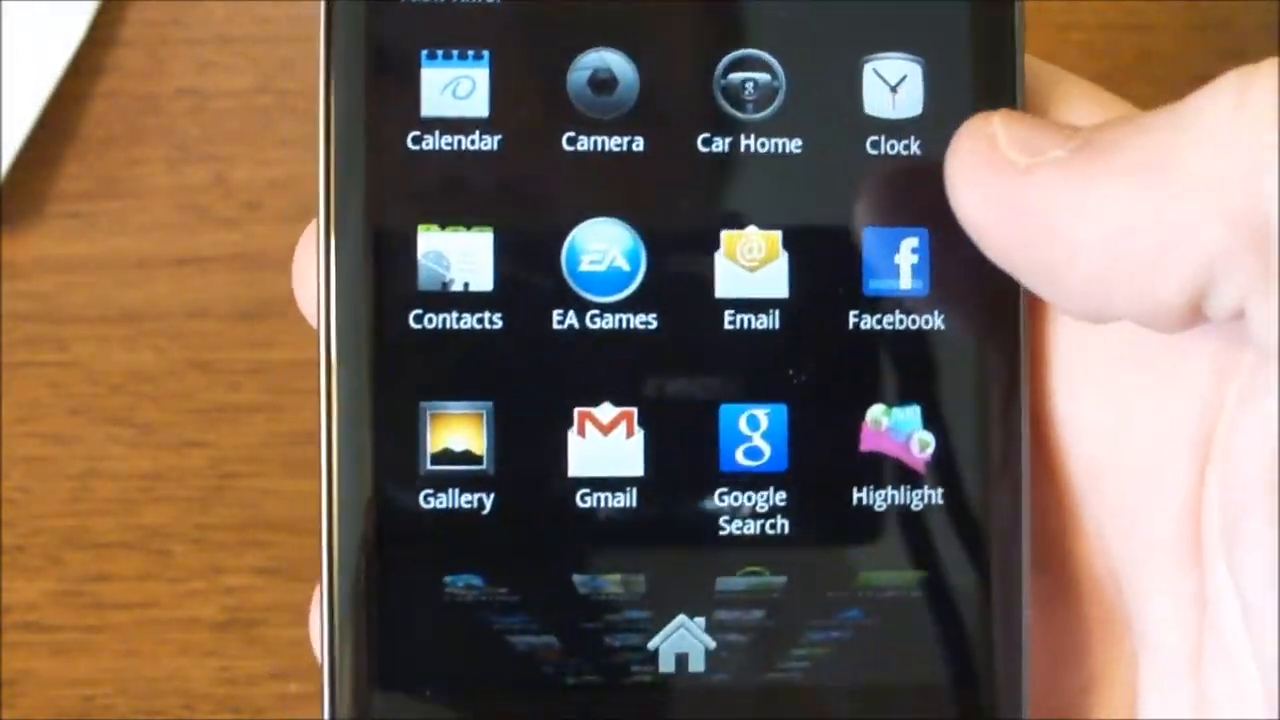
left_click(683, 640)
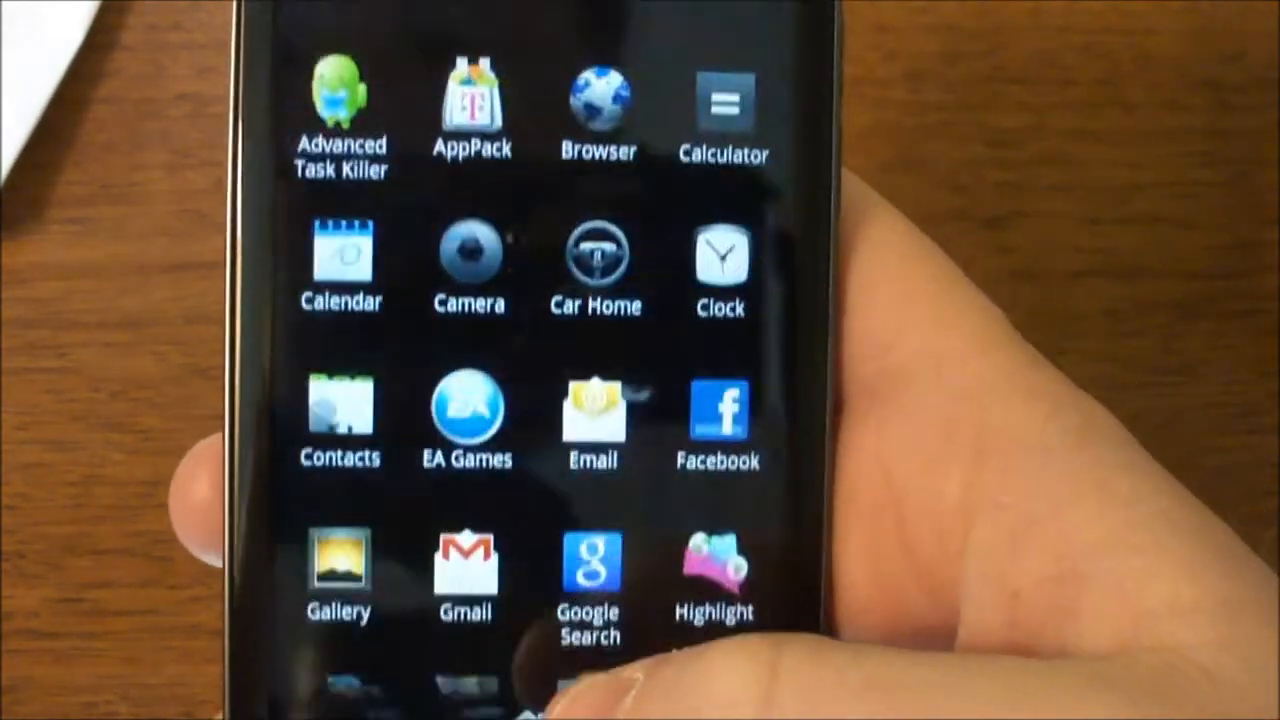
scroll("down", 3)
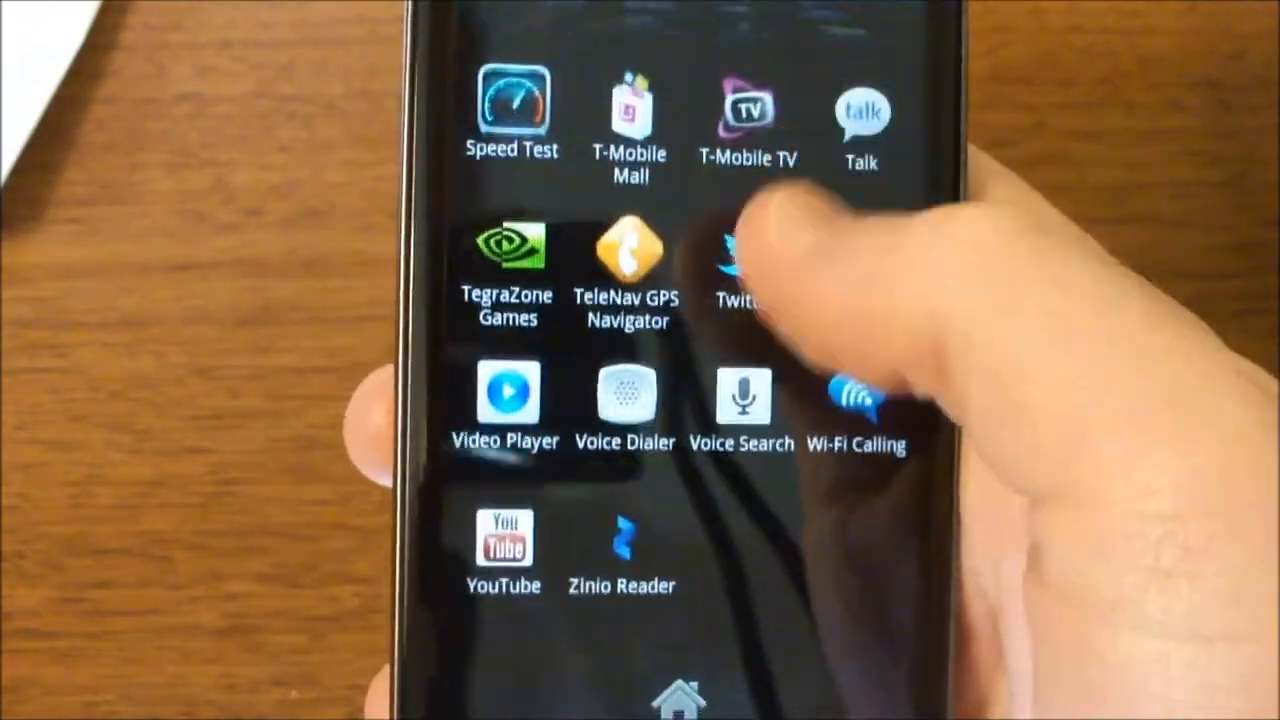